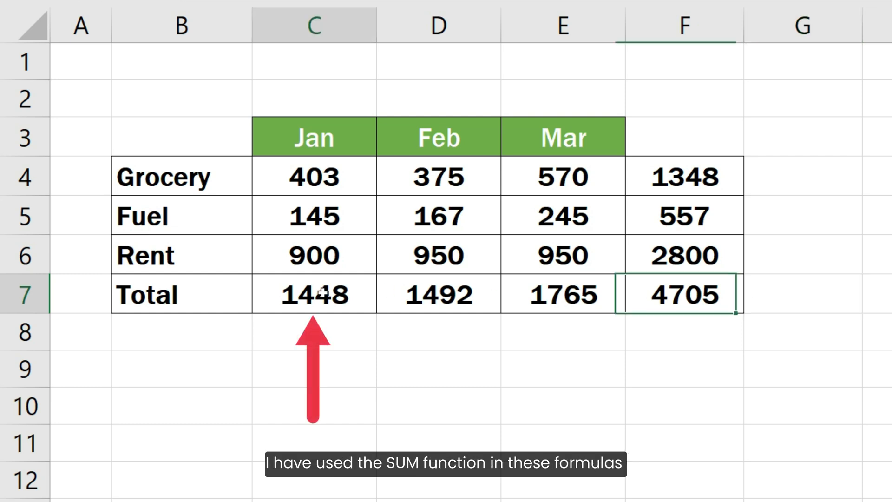
# Step: Inspect the SUM formulas behind the monthly, Feb and item-wise totals
pyautogui.click(438, 295)
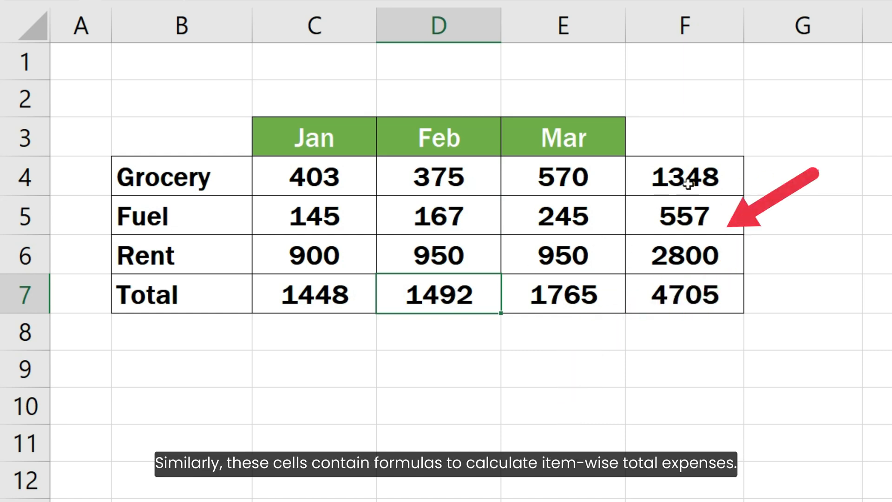
pyautogui.click(683, 176)
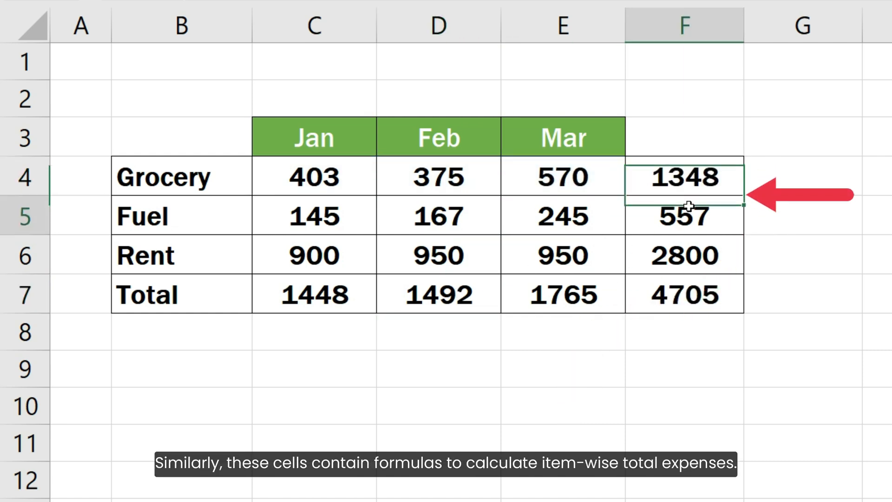
pyautogui.click(683, 216)
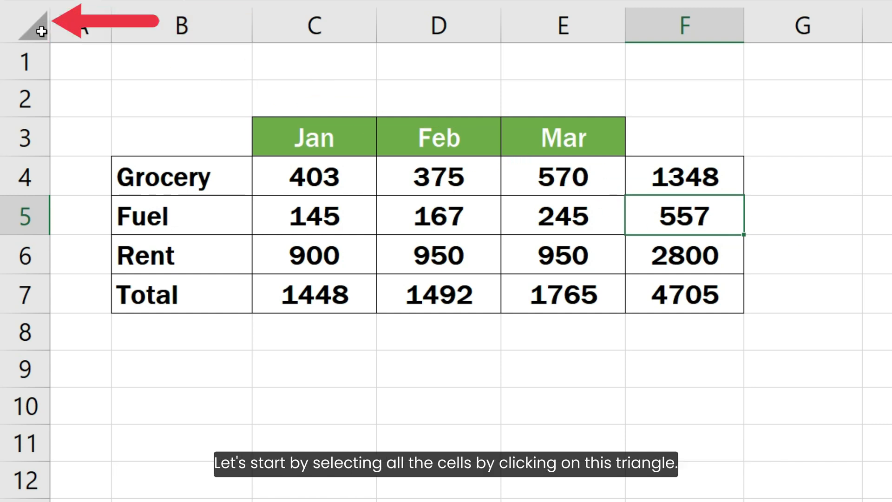
# Step: Select the entire worksheet and bring up the Go To dialog
pyautogui.click(26, 26)
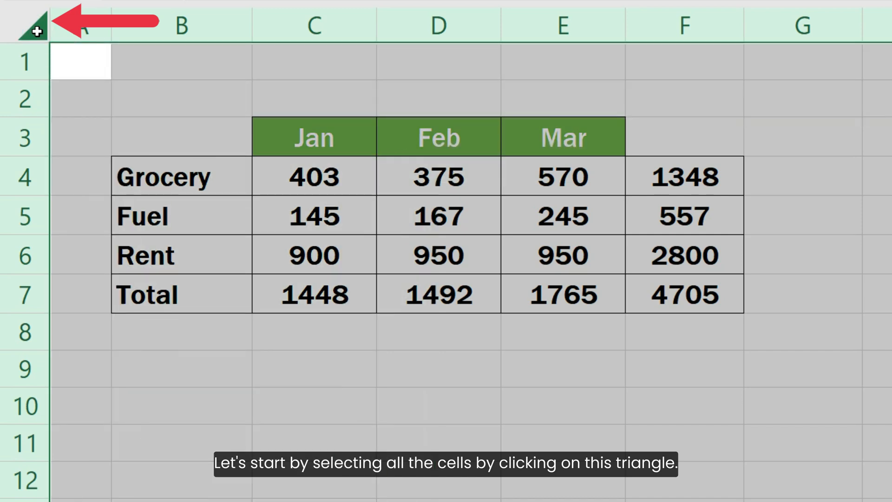
pyautogui.press('F5')
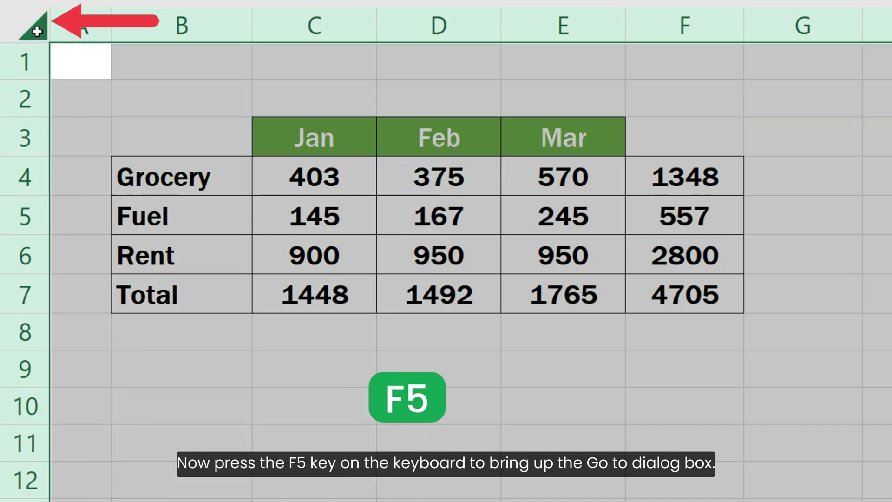
pyautogui.press('f5')
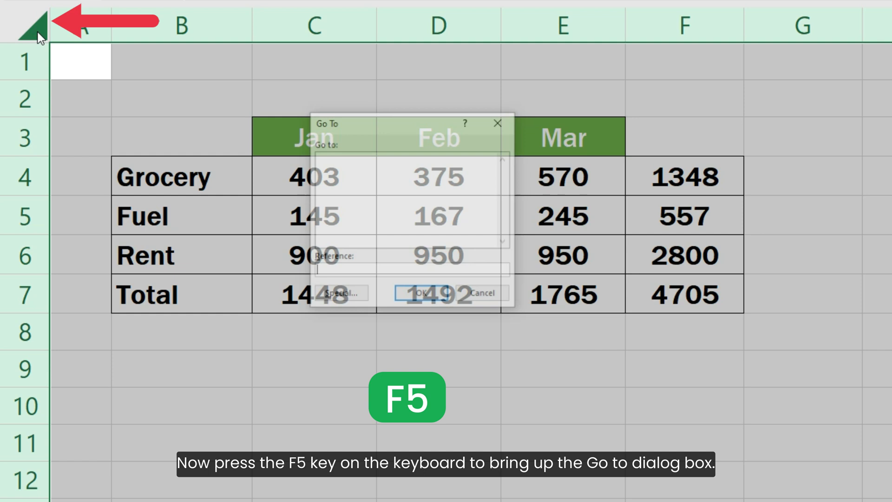
pyautogui.press('f5')
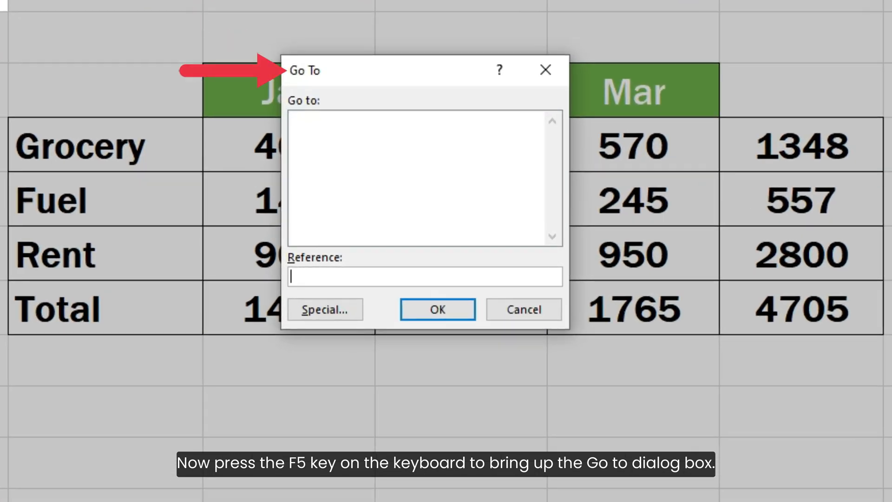
pyautogui.press('ctrl+g')
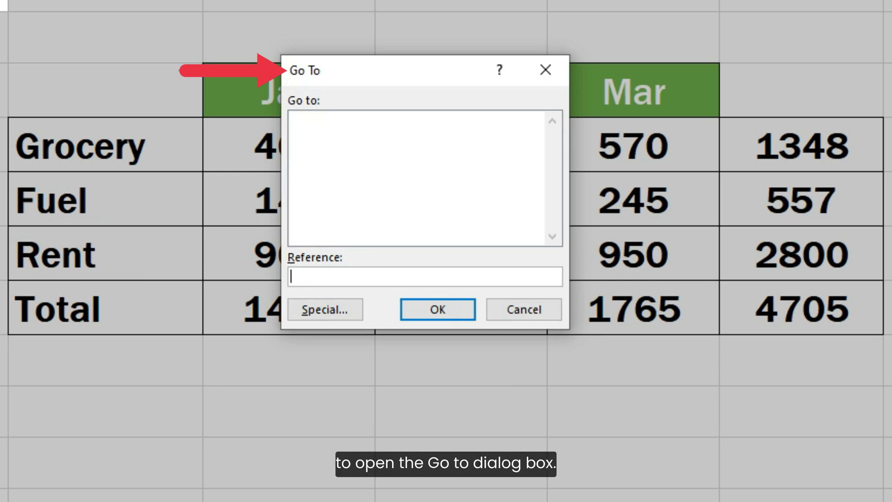
# Step: Use Go To Special to select all constant cells, leaving formula totals unselected
pyautogui.click(324, 309)
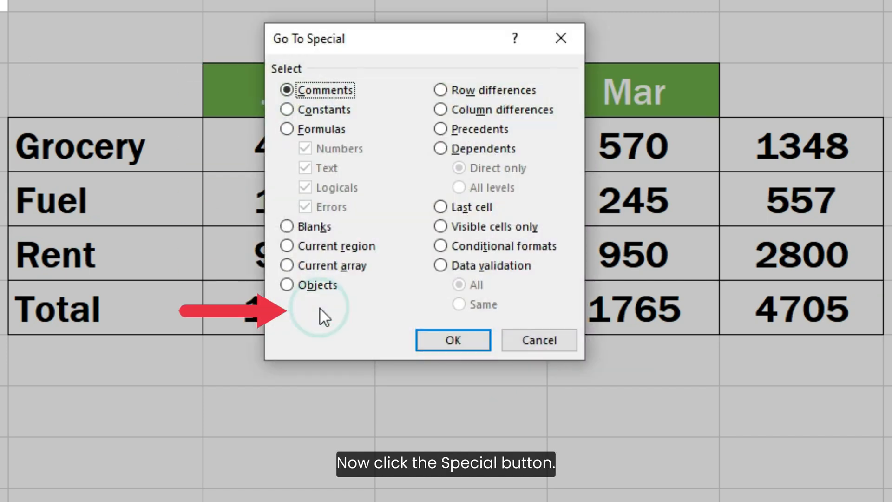
pyautogui.click(287, 109)
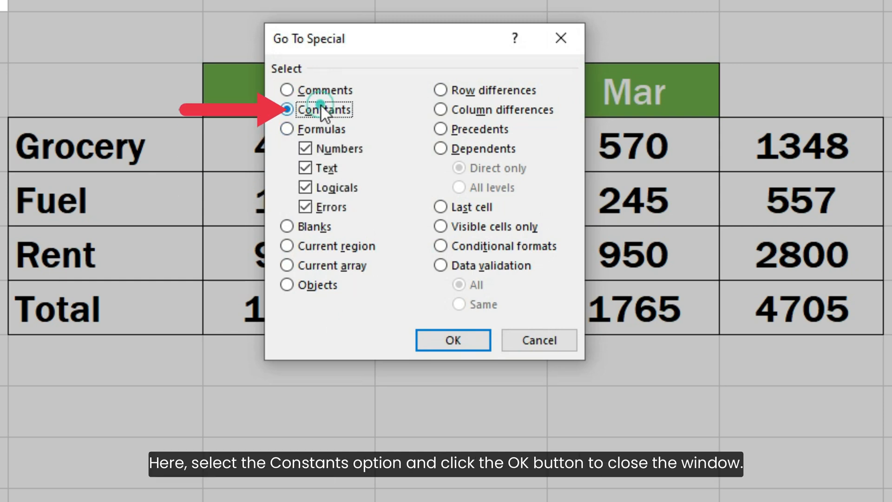
pyautogui.click(287, 109)
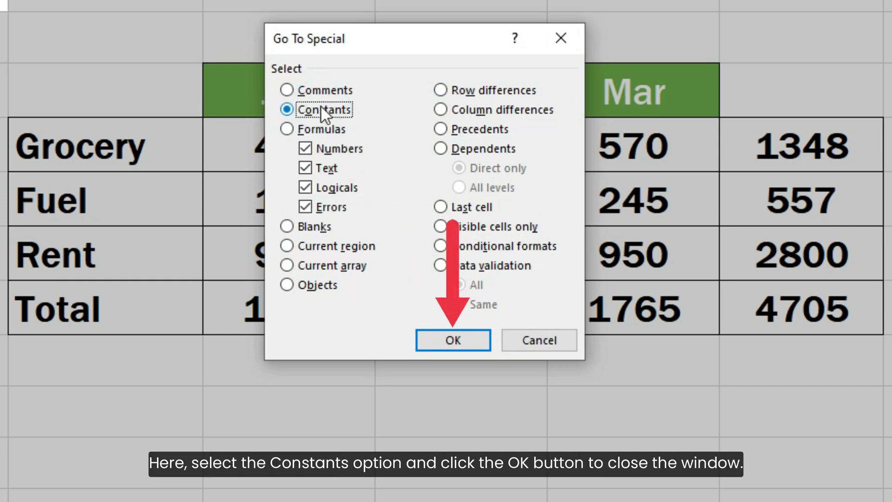
pyautogui.click(453, 340)
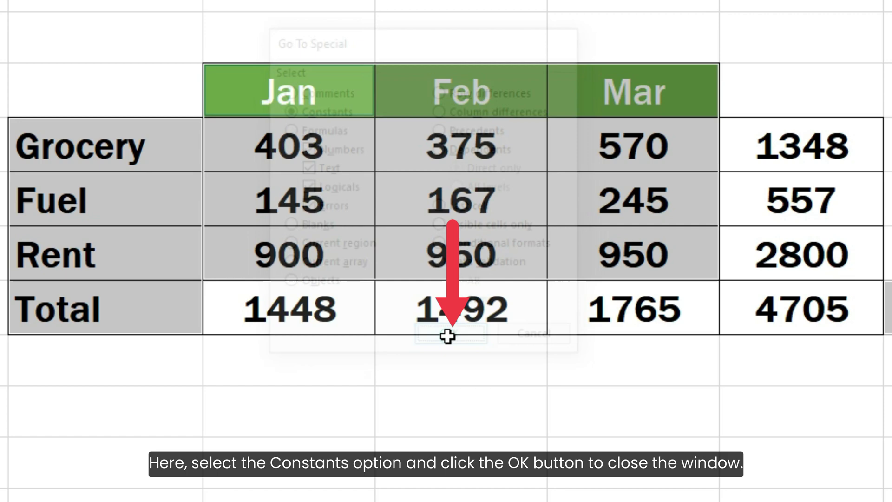
pyautogui.click(456, 333)
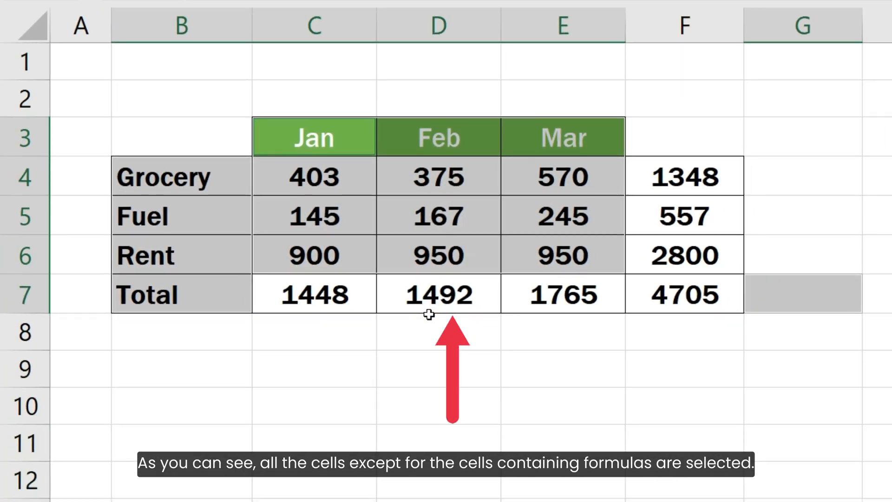
# Step: Clear the selected constants—headers, labels and amounts—so every total shows 0
pyautogui.press('Delete')
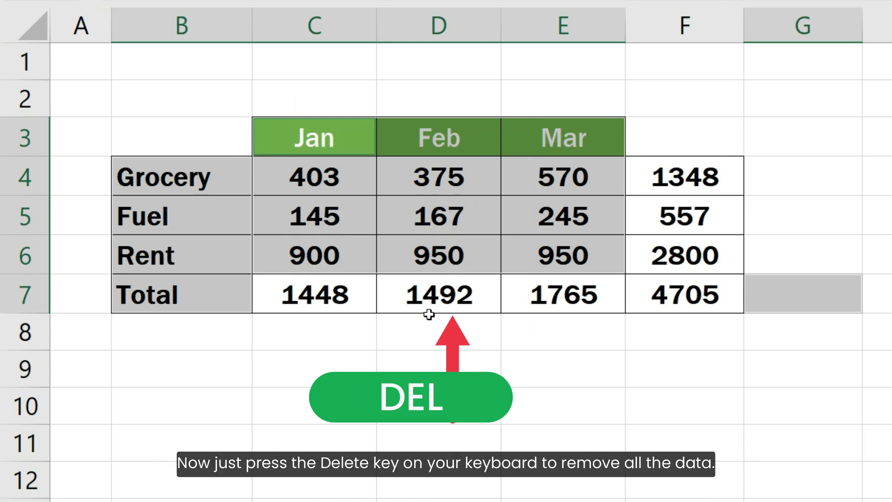
pyautogui.press('delete')
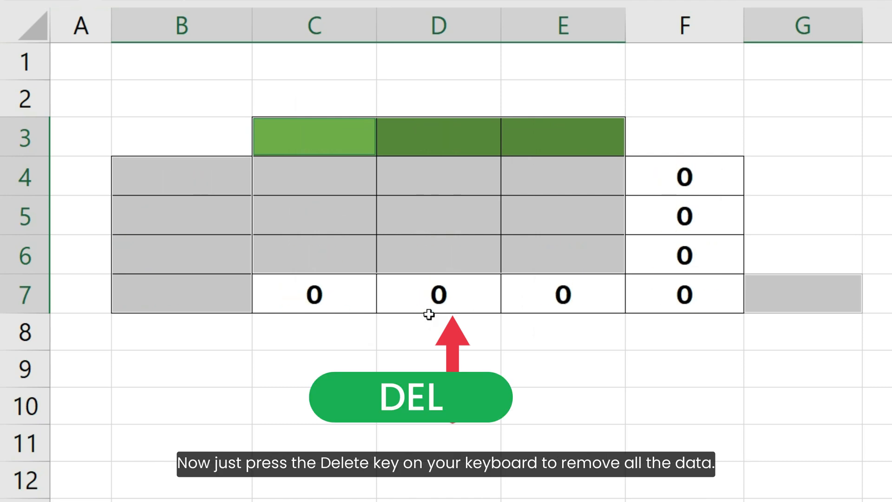
pyautogui.press('Delete')
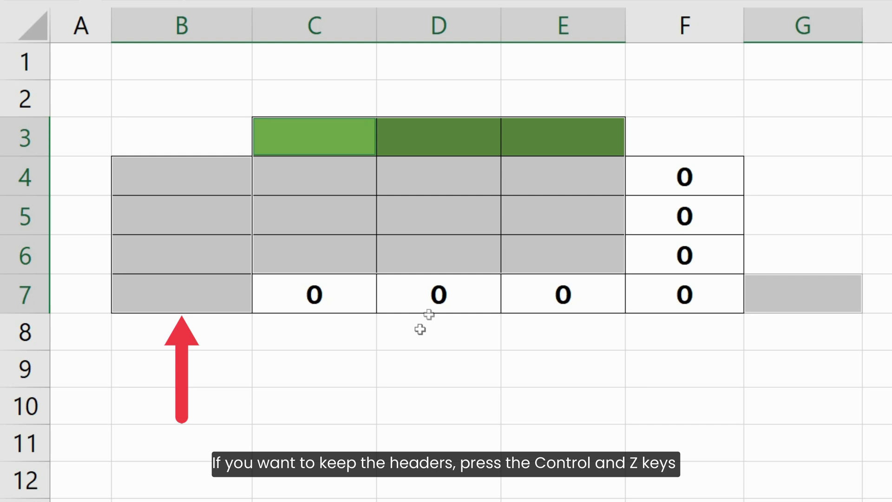
# Step: Undo the deletion, restoring headers, labels, amounts and totals
pyautogui.press('ctrl+z')
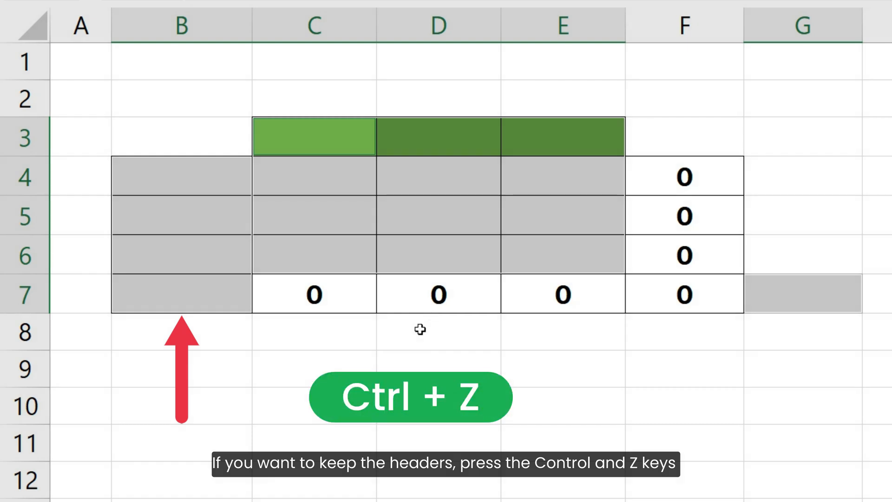
pyautogui.press('ctrl+z')
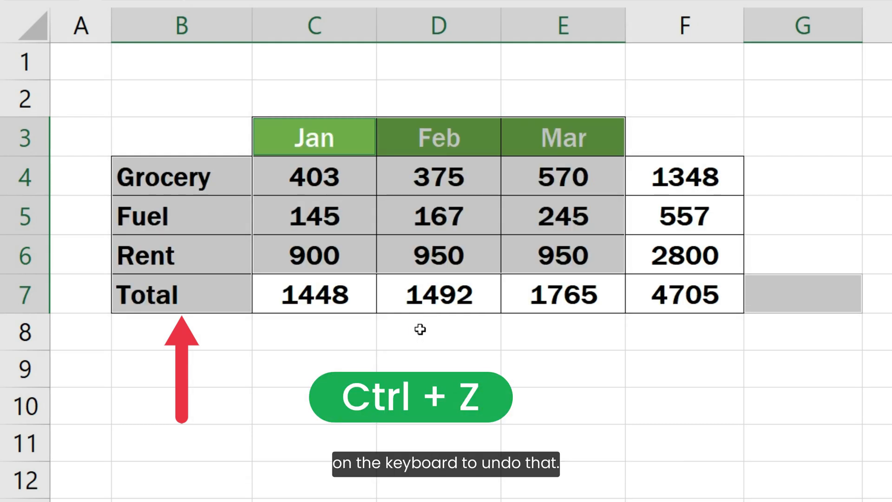
pyautogui.press('ctrl+z')
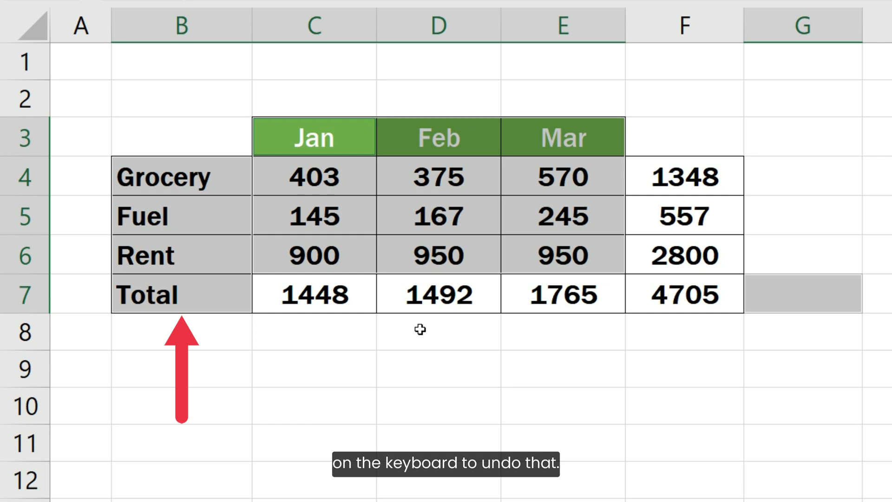
pyautogui.press('f5')
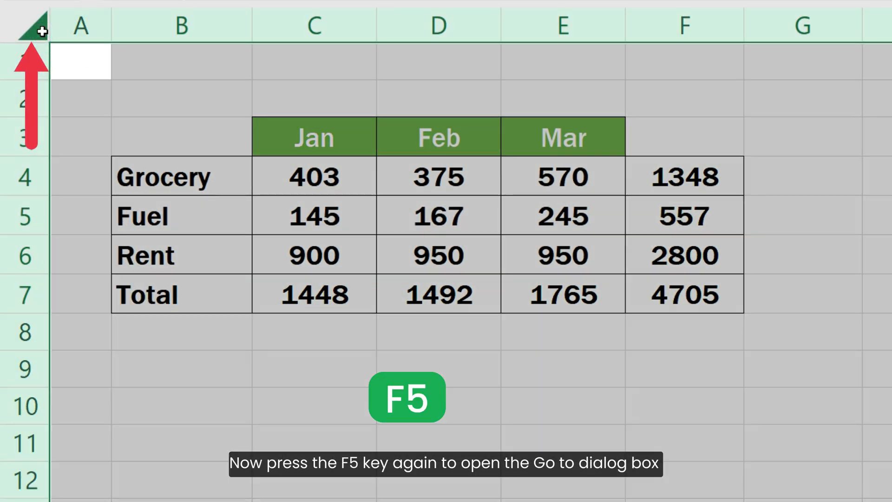
# Step: Use Go To Special to select only numeric constants, excluding text, logicals and errors
pyautogui.press('f5')
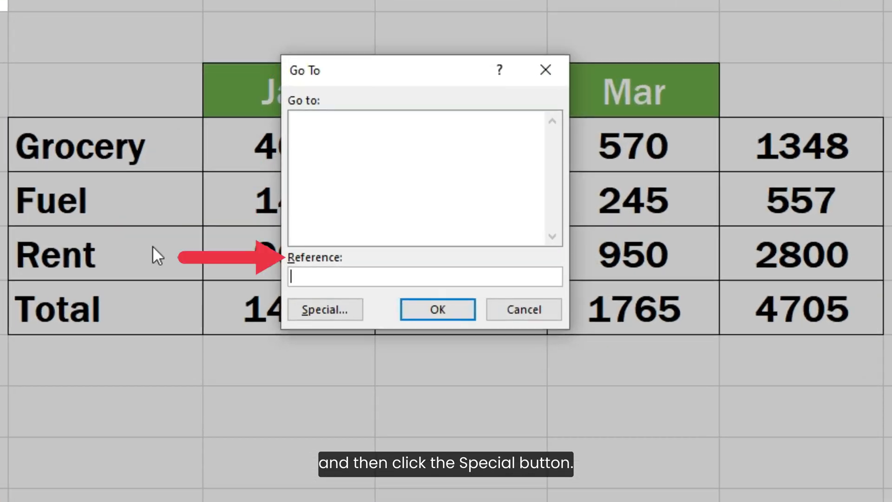
pyautogui.click(325, 310)
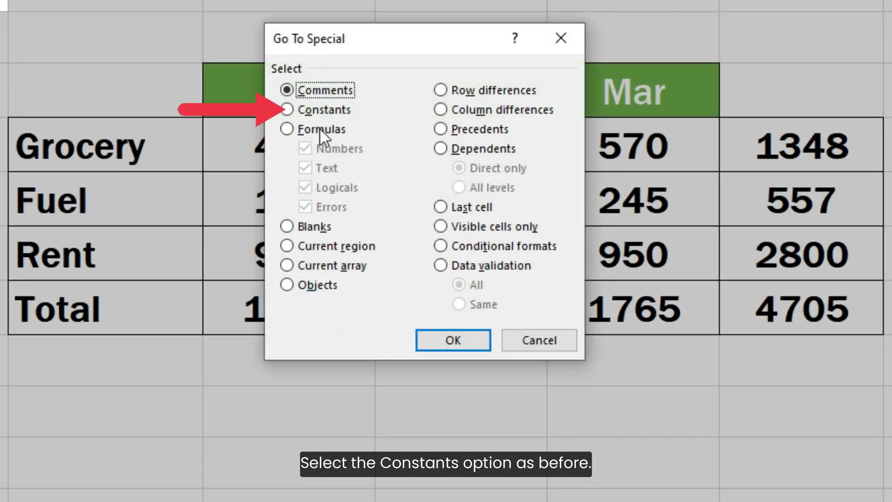
pyautogui.click(287, 109)
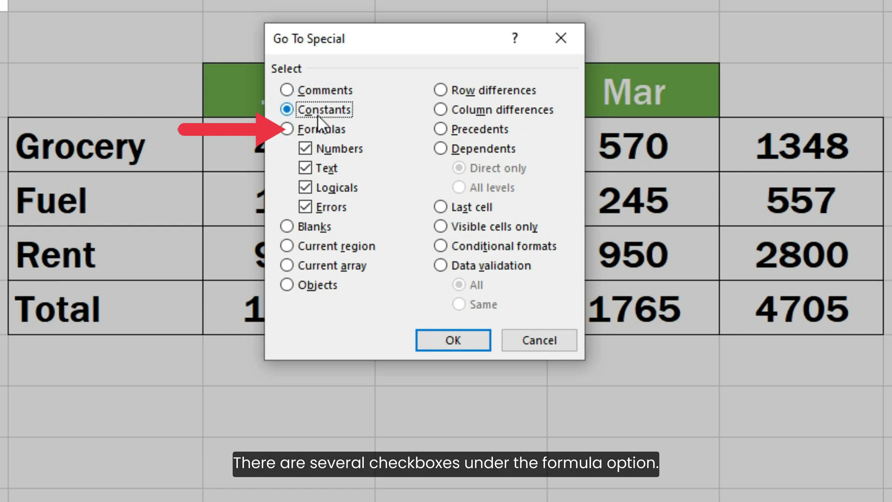
pyautogui.click(287, 129)
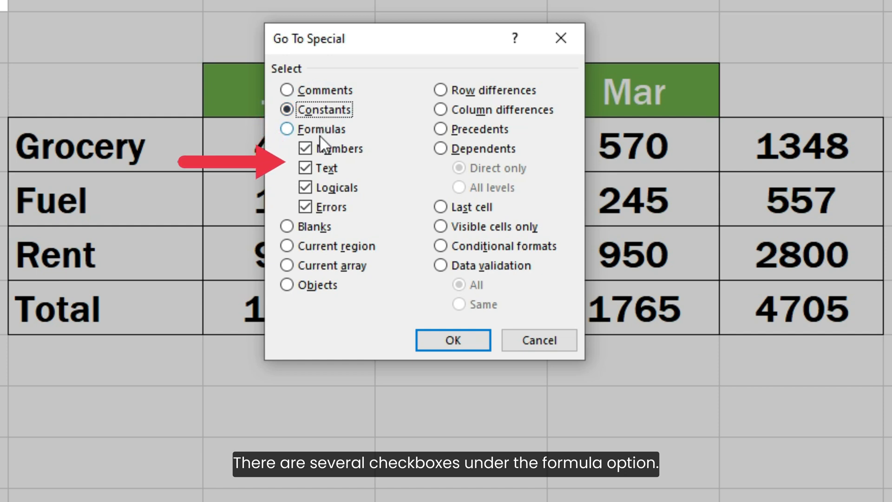
pyautogui.click(304, 206)
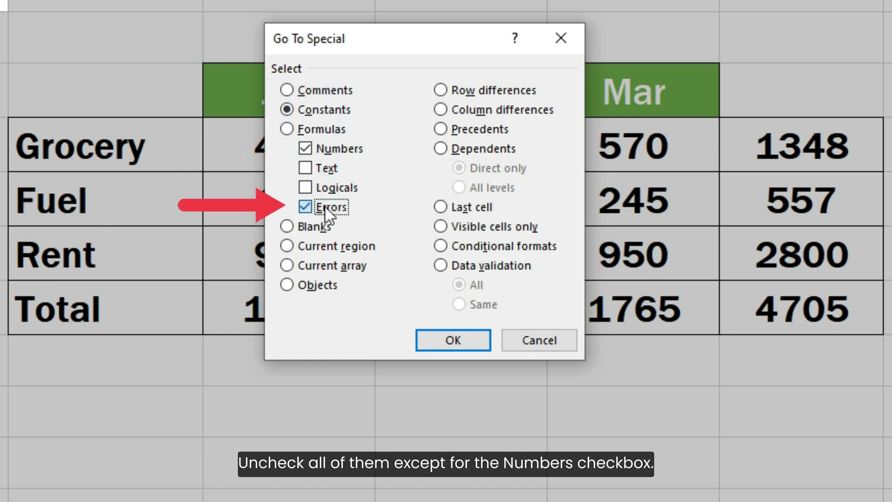
pyautogui.click(305, 206)
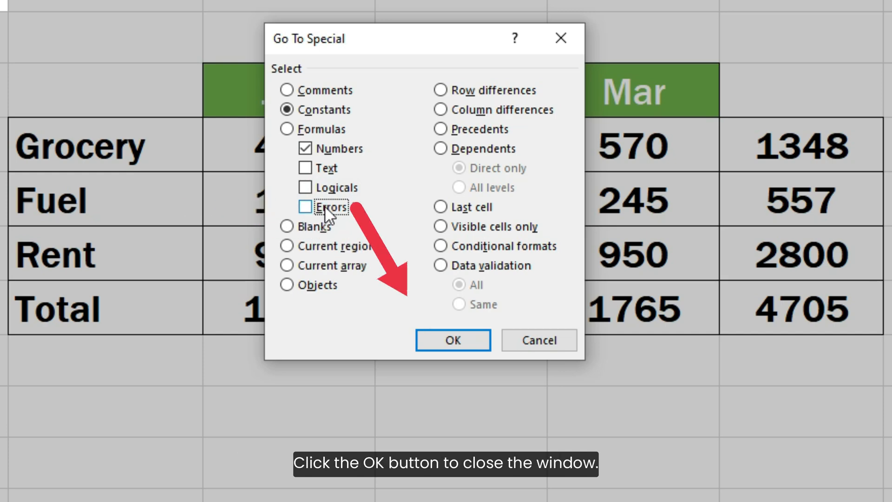
pyautogui.click(452, 339)
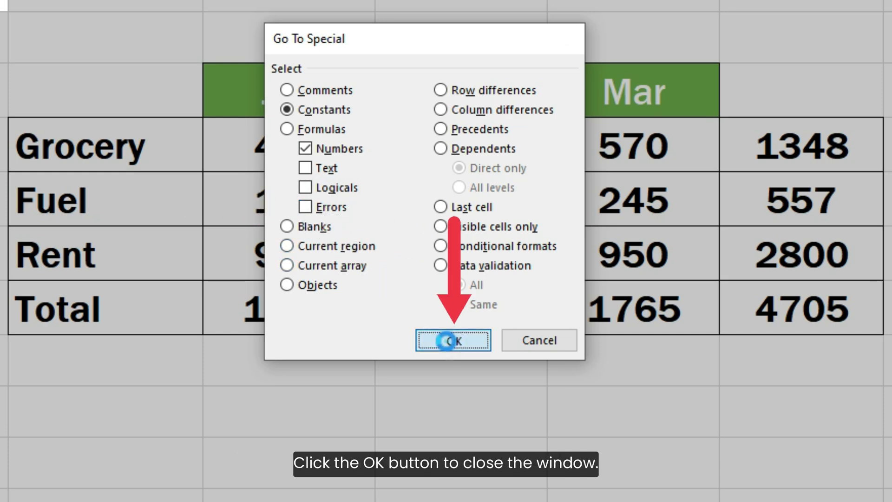
pyautogui.click(452, 340)
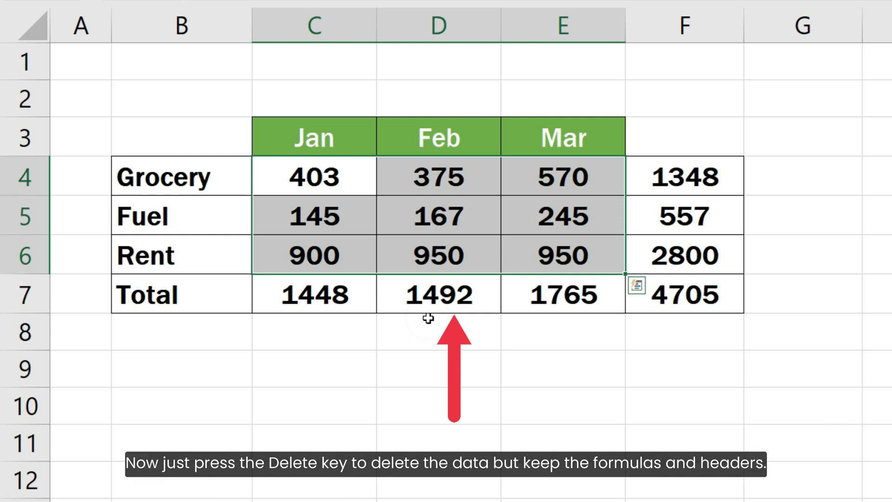
# Step: Clear the monthly expense numbers, keeping headers, labels and SUM totals now showing 0
pyautogui.press('Delete')
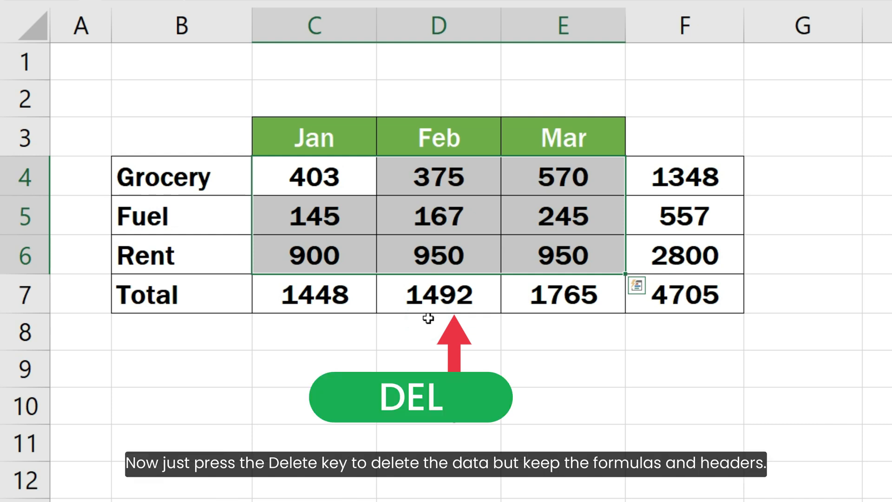
pyautogui.press('Delete')
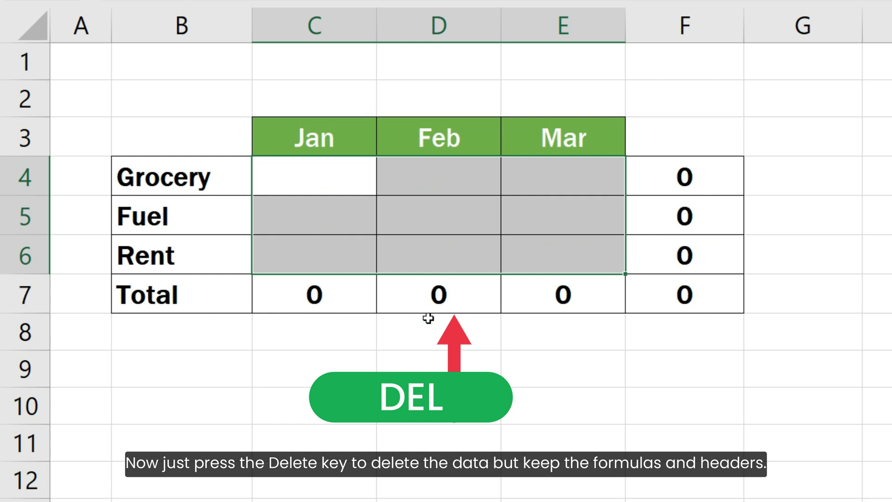
pyautogui.press('Delete')
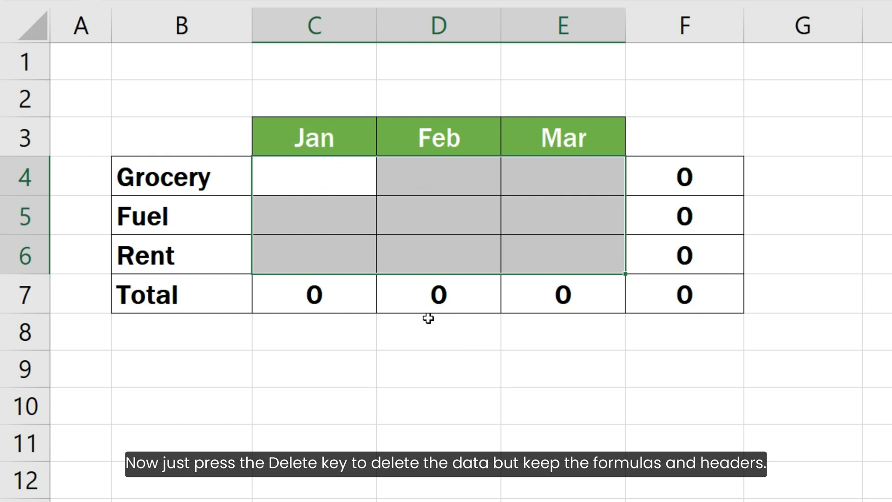